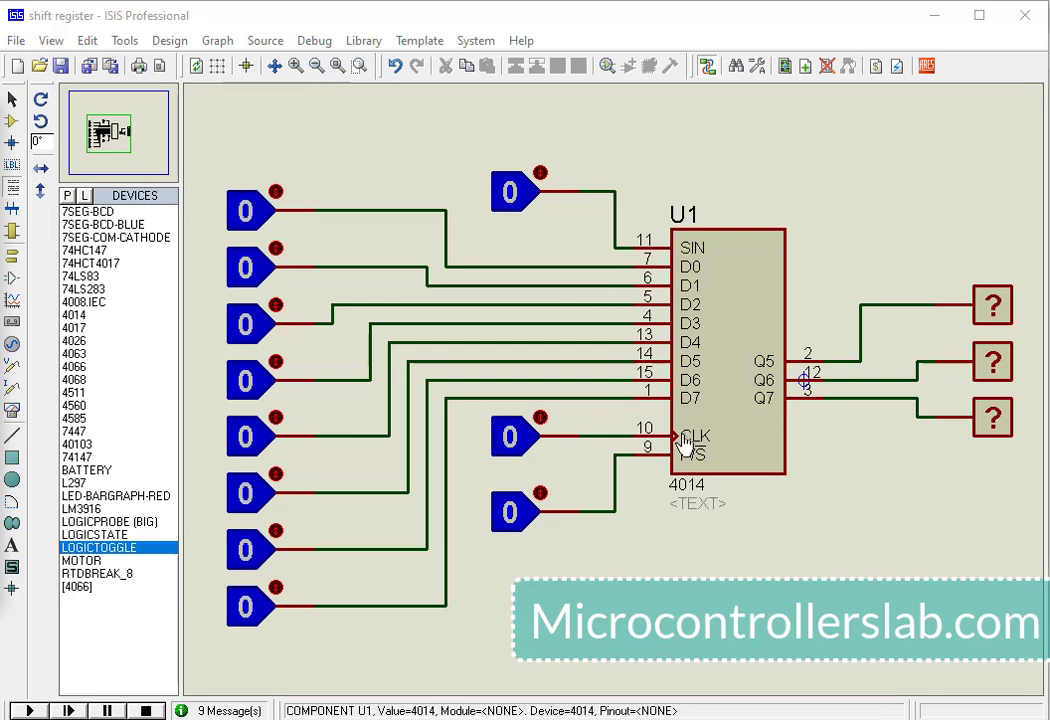
{"action": "mouse_move", "coordinate": [680, 308]}
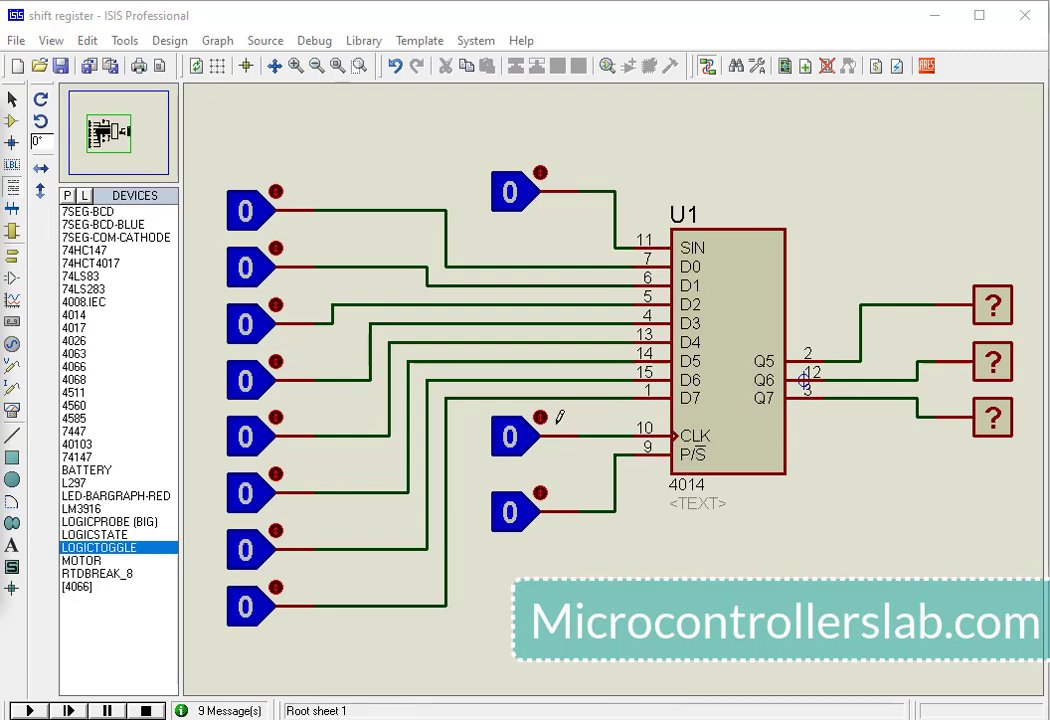
Pulse the CLK logic toggle high and low twice before starting the run
{"action": "left_click", "coordinate": [510, 437]}
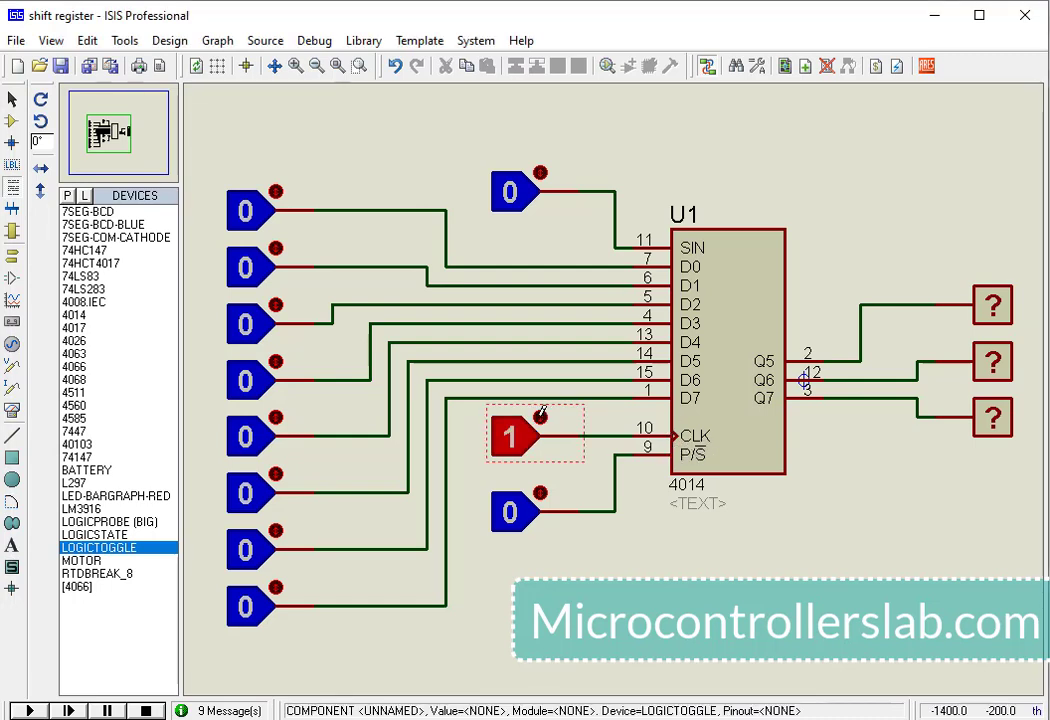
{"action": "left_click", "coordinate": [510, 437]}
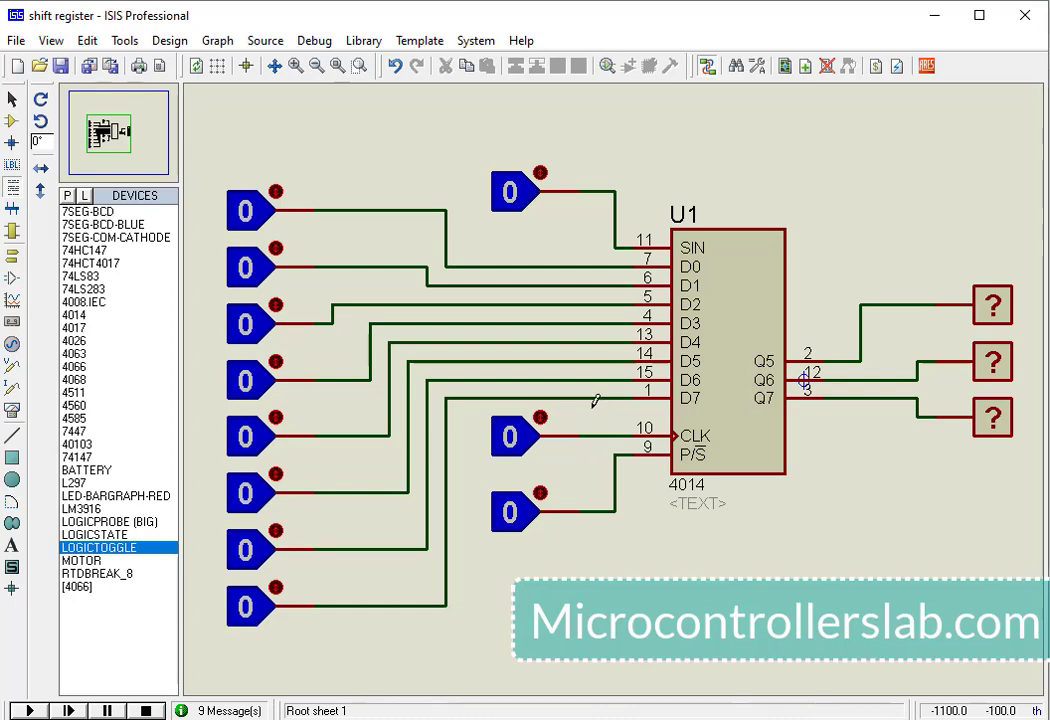
{"action": "left_click", "coordinate": [510, 437]}
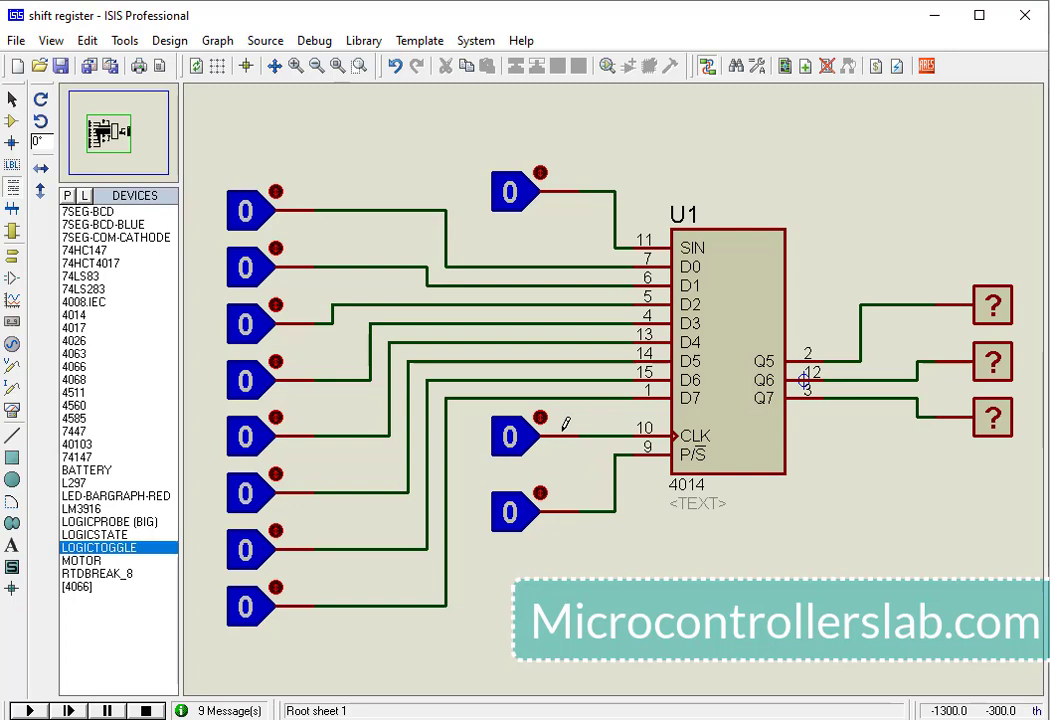
{"action": "left_click", "coordinate": [510, 437]}
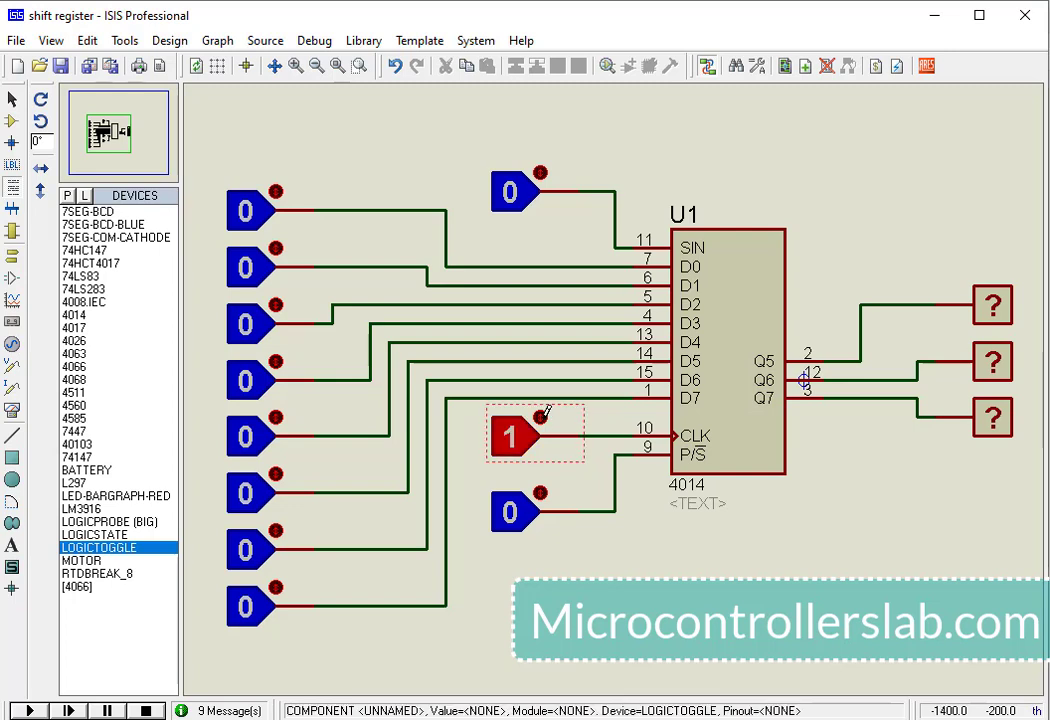
{"action": "left_click", "coordinate": [515, 435]}
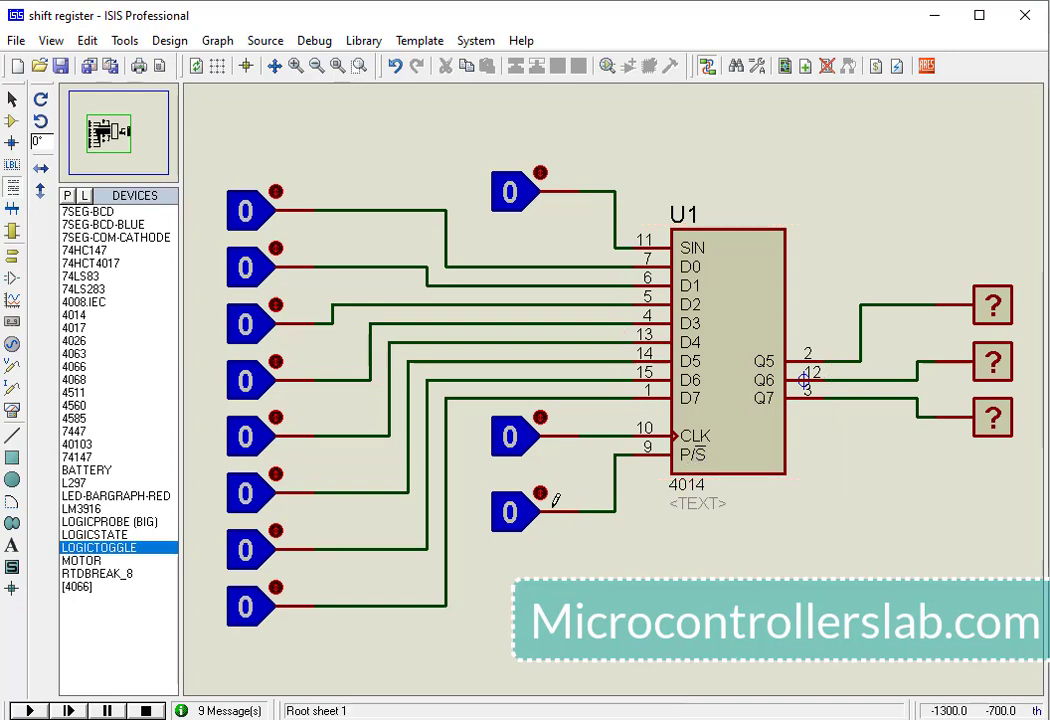
Exercise the P/S mode toggle, setting it high and back to low
{"action": "left_click", "coordinate": [510, 512]}
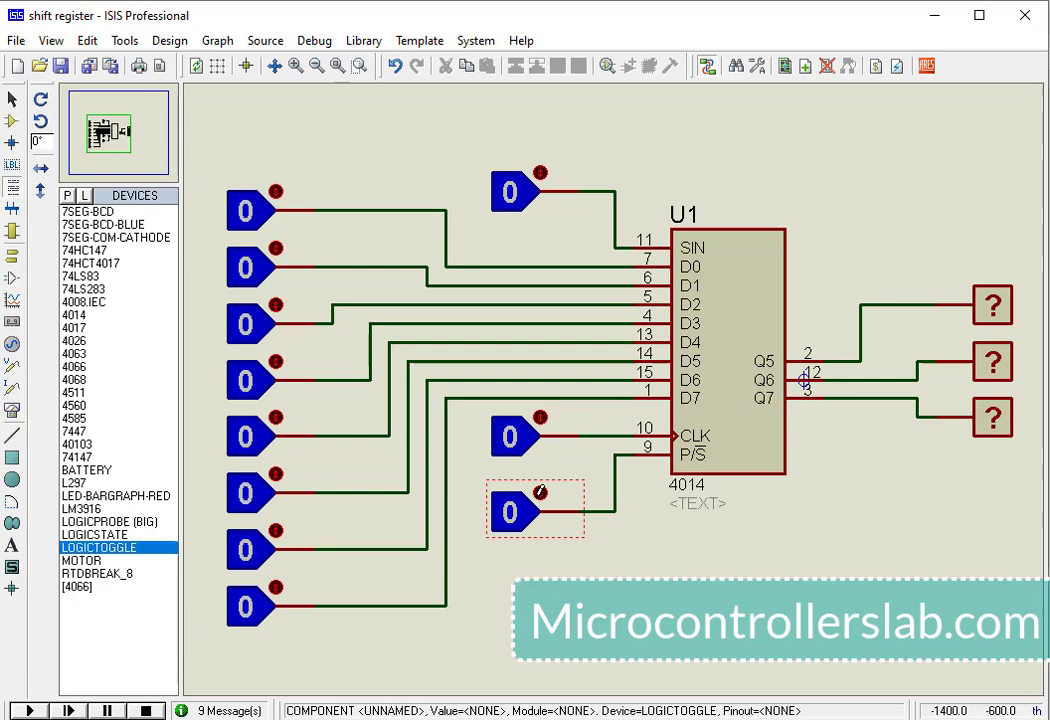
{"action": "left_click", "coordinate": [510, 513]}
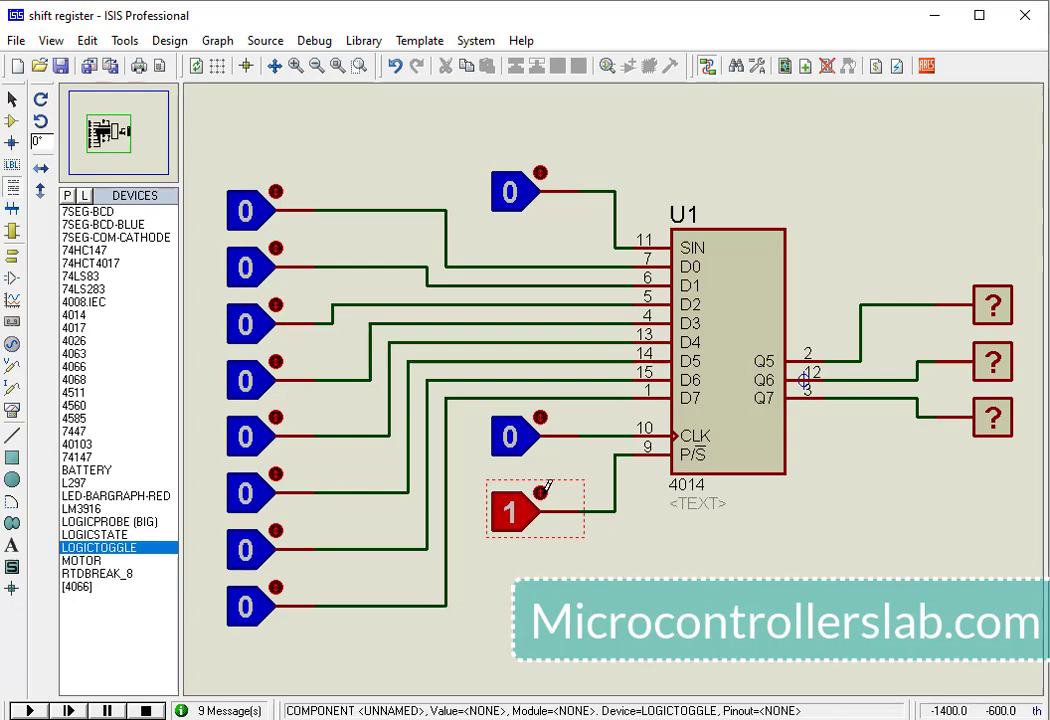
{"action": "left_click", "coordinate": [511, 512]}
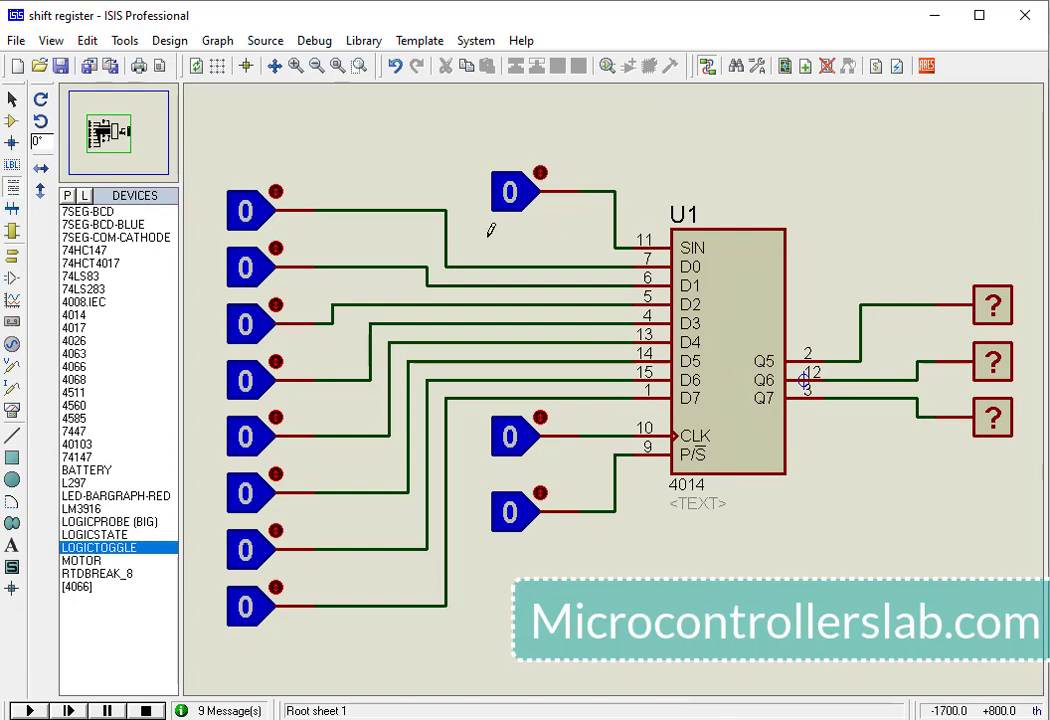
{"action": "mouse_move", "coordinate": [78, 693]}
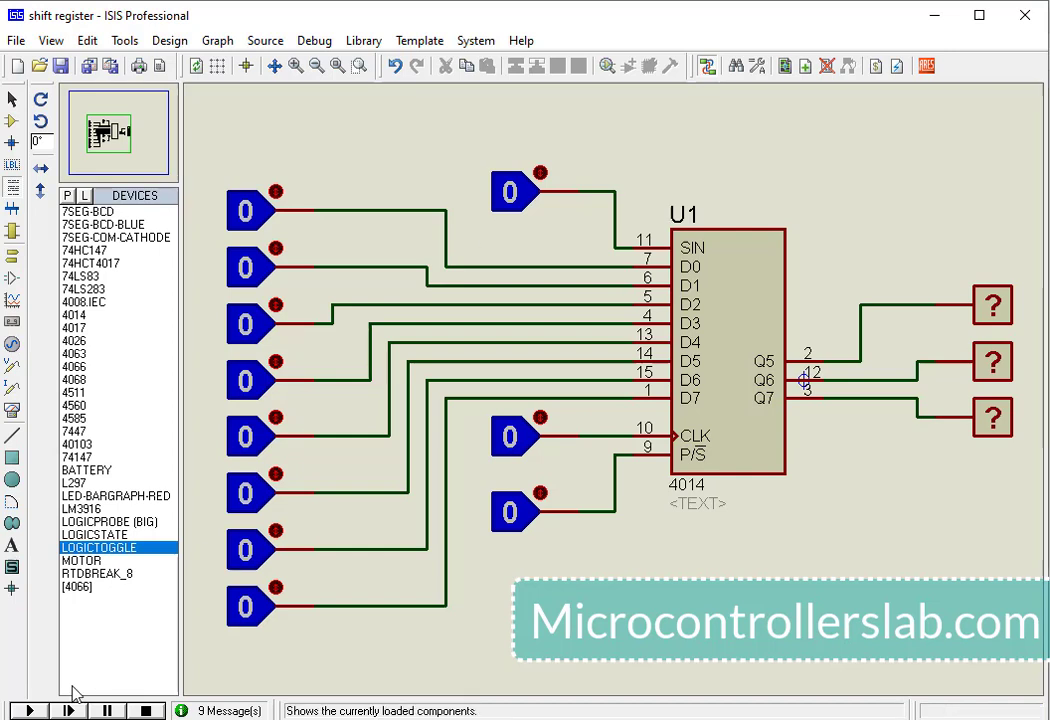
Start the simulation with P/S at 1, clock the parallel data so Q5 reads 1, then drop P/S to serial
{"action": "left_click", "coordinate": [29, 710]}
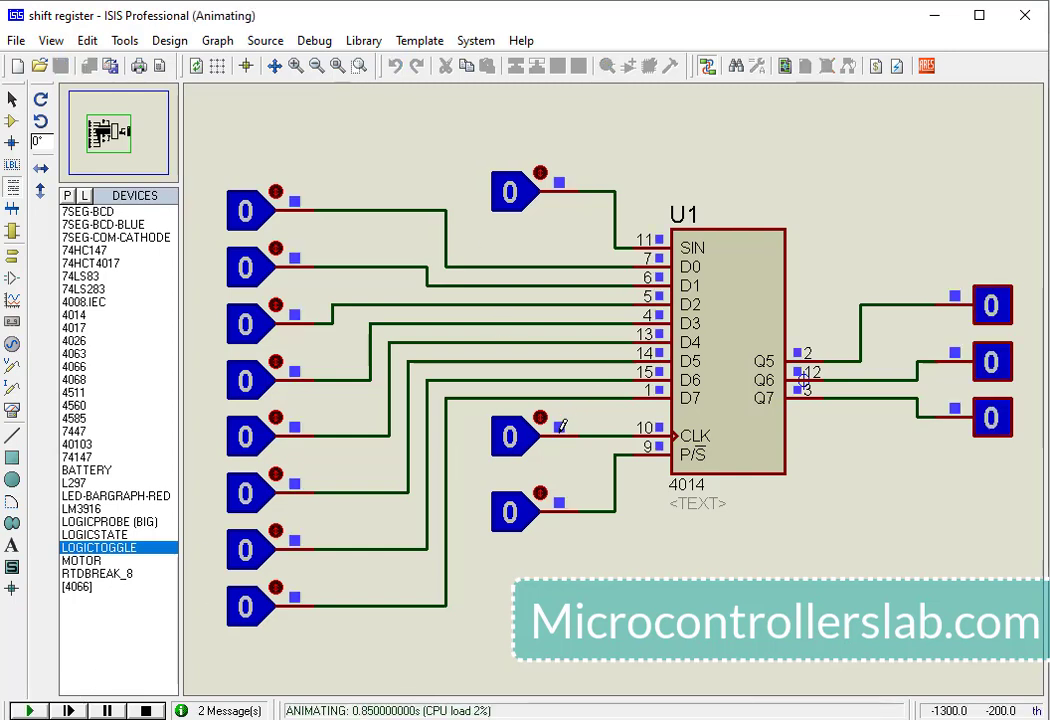
{"action": "left_click", "coordinate": [510, 512]}
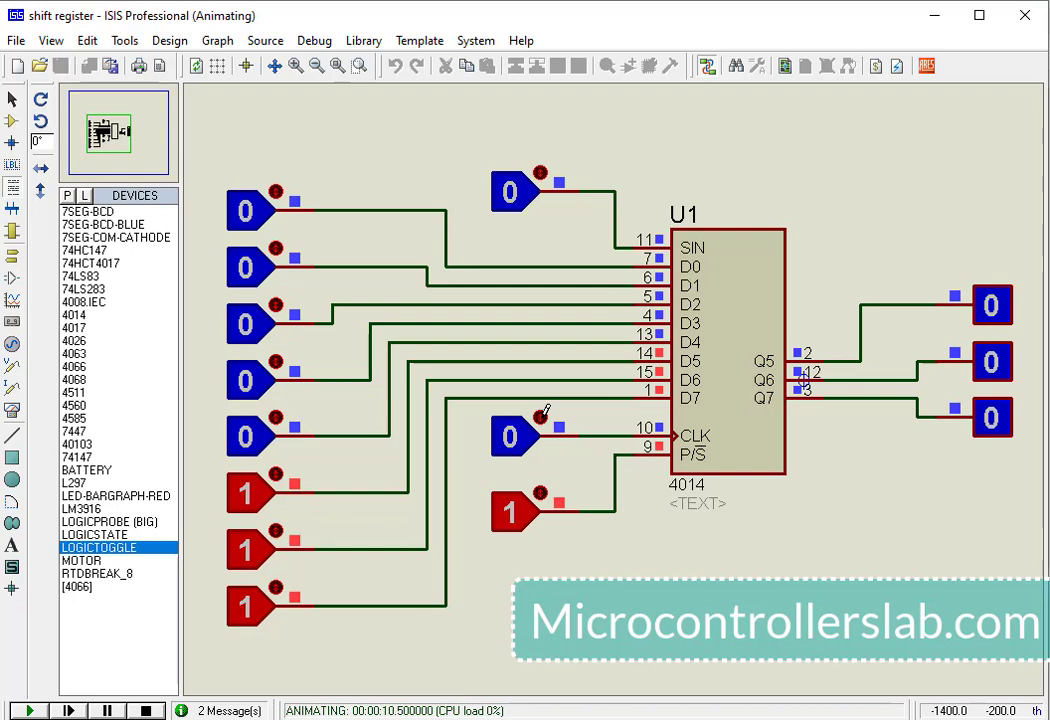
{"action": "left_click", "coordinate": [508, 437]}
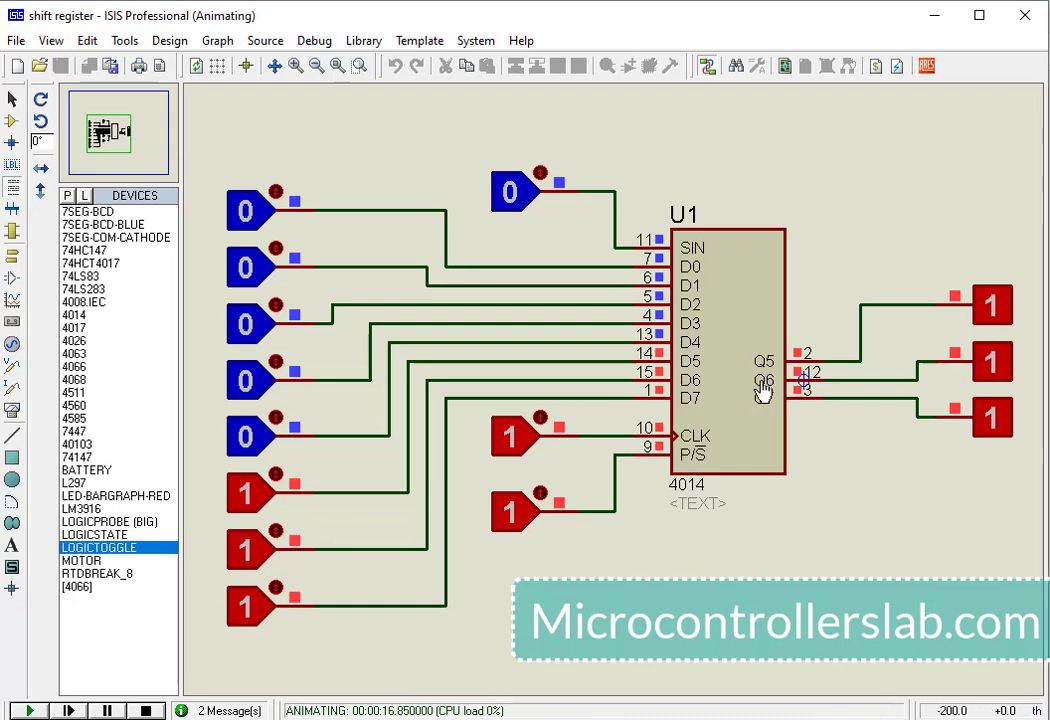
{"action": "mouse_move", "coordinate": [30, 525]}
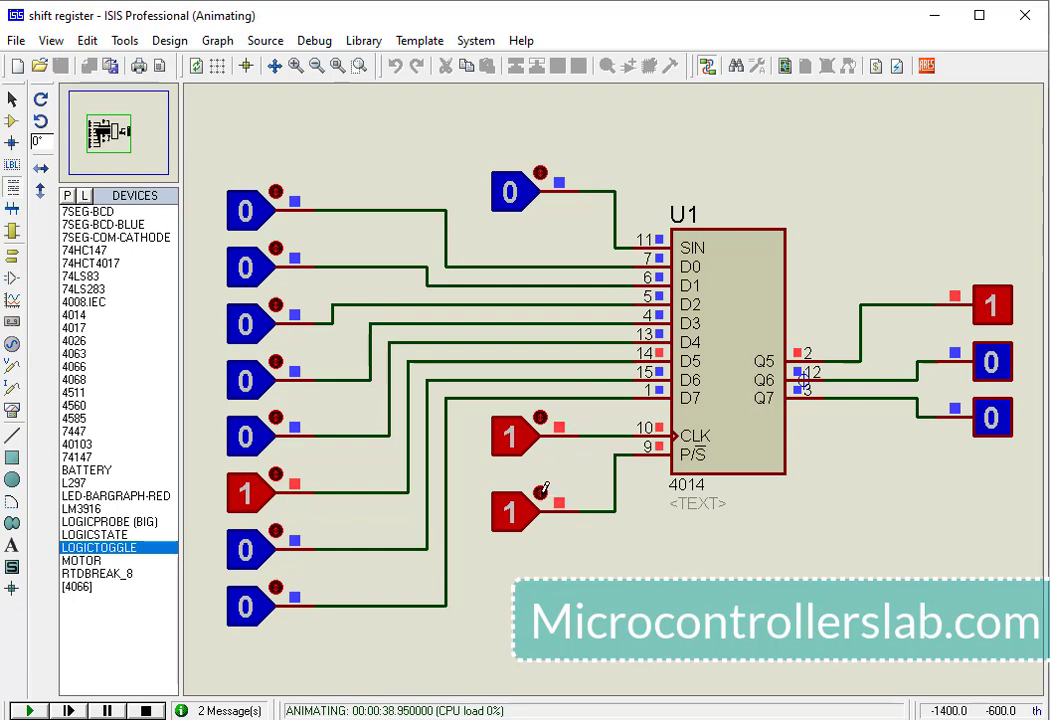
{"action": "left_click", "coordinate": [512, 512]}
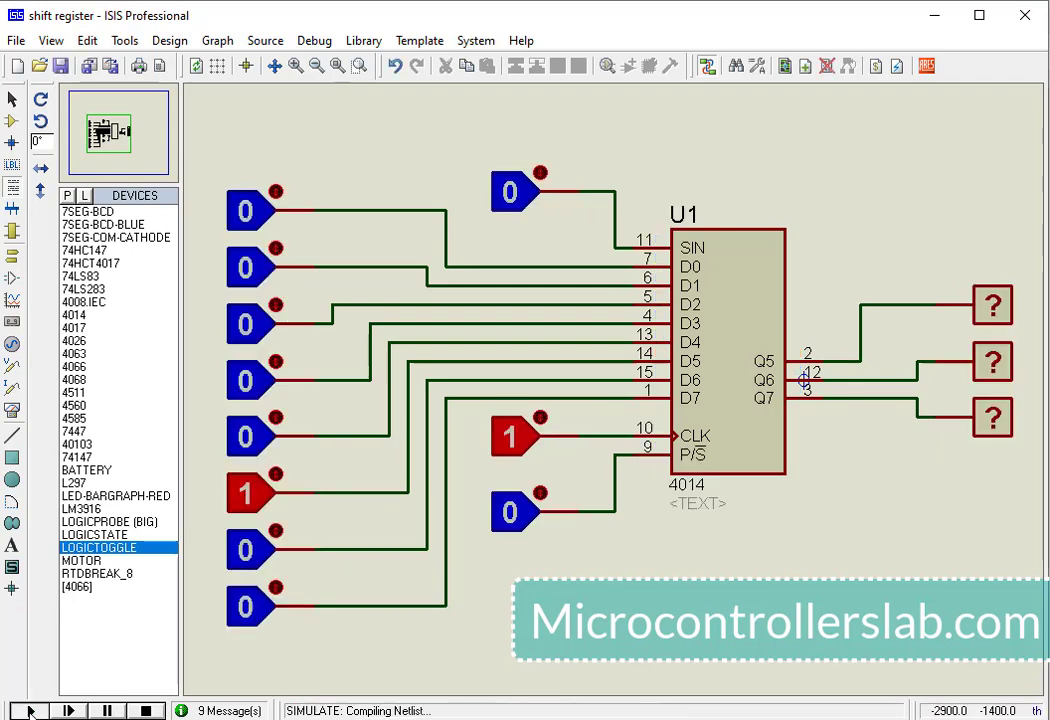
Restart the simulation in serial mode and set the SIN input to 1
{"action": "left_click", "coordinate": [28, 710]}
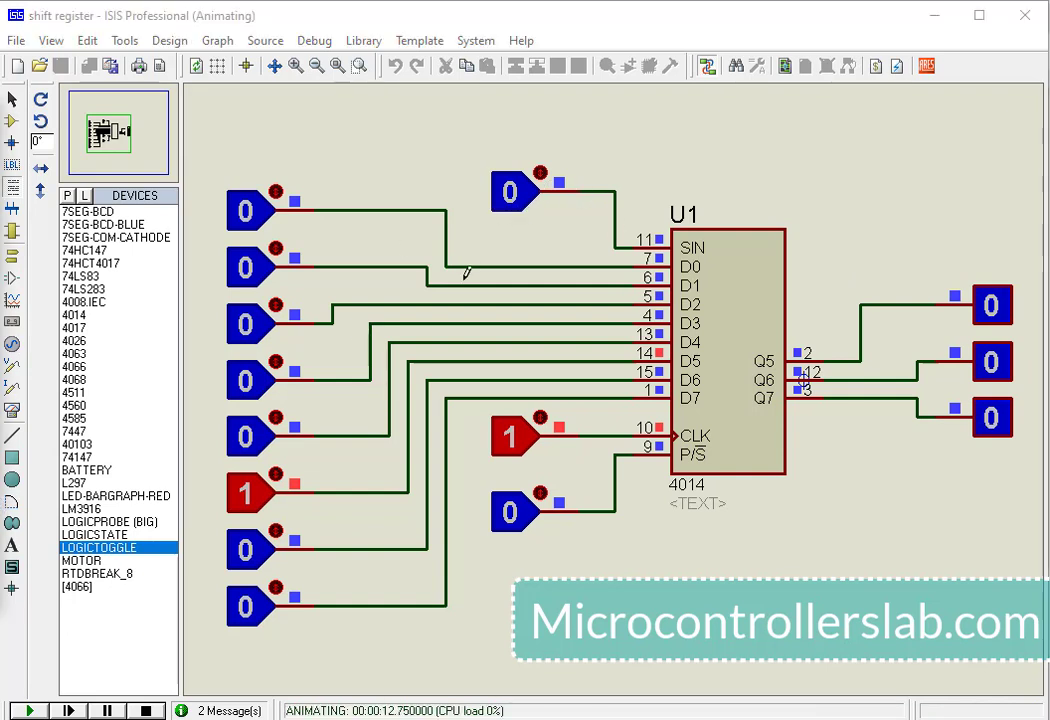
{"action": "left_click", "coordinate": [510, 191]}
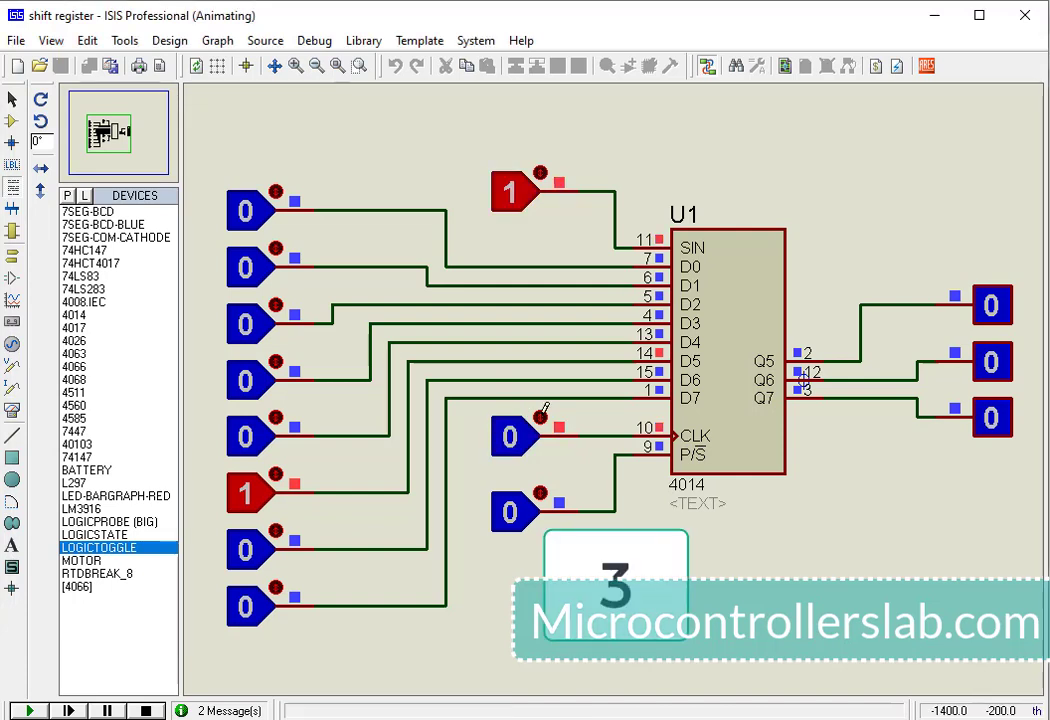
Clock the serial 1 into Q5–Q7, then set SIN to 0 and reclock until all outputs return to 0
{"action": "left_click", "coordinate": [509, 437]}
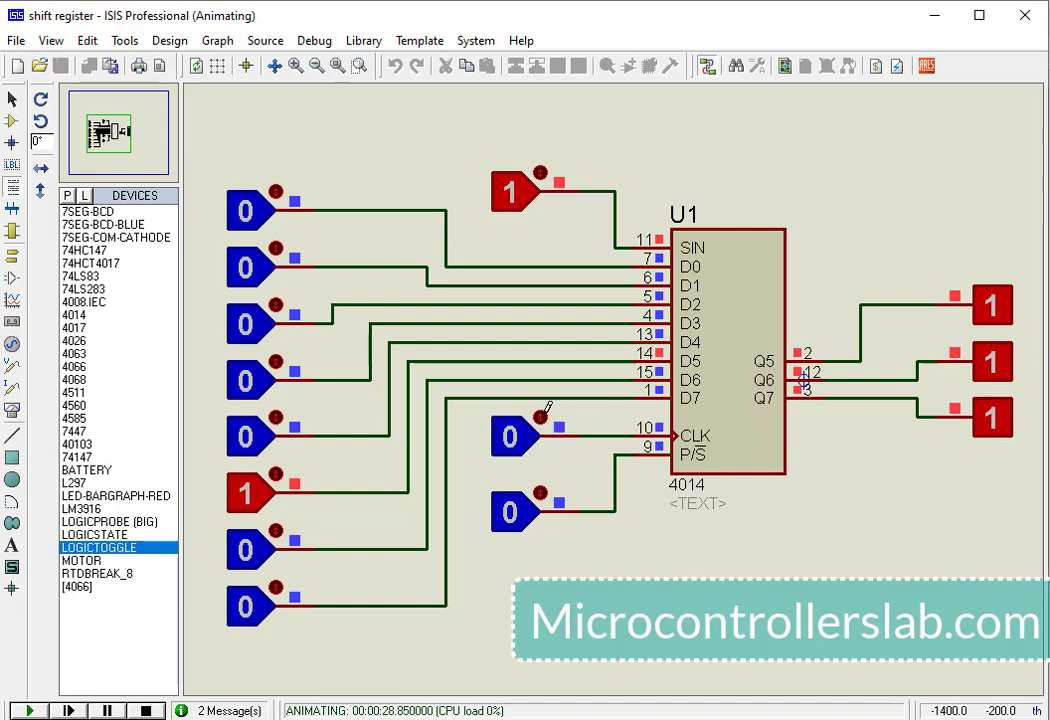
{"action": "left_click", "coordinate": [510, 191]}
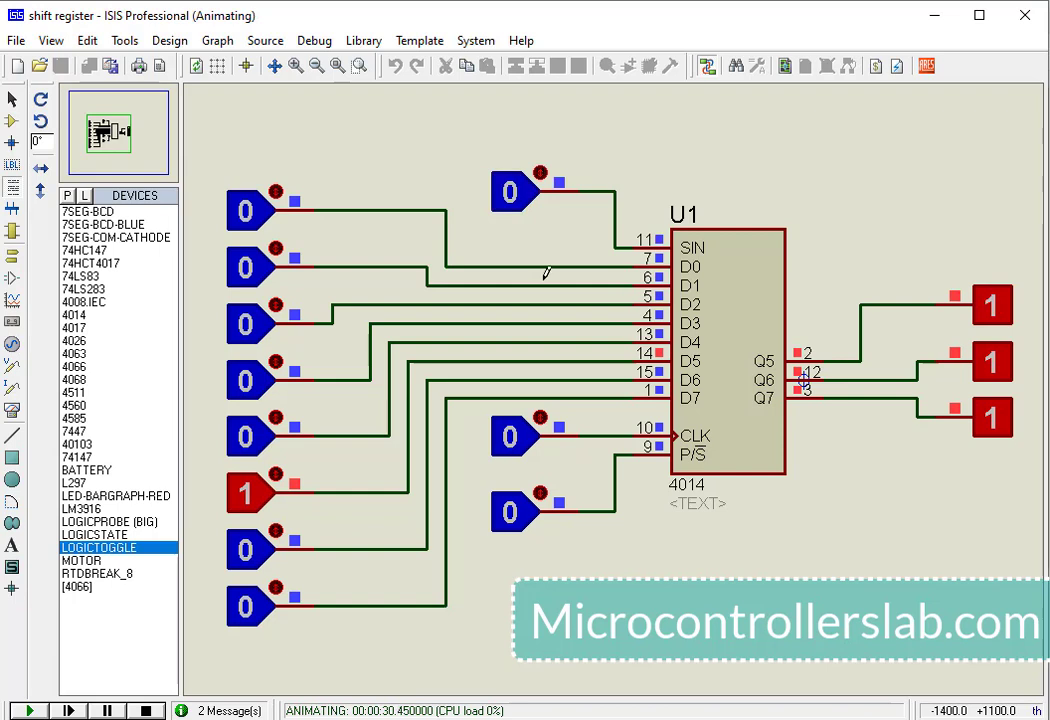
{"action": "left_click", "coordinate": [509, 437]}
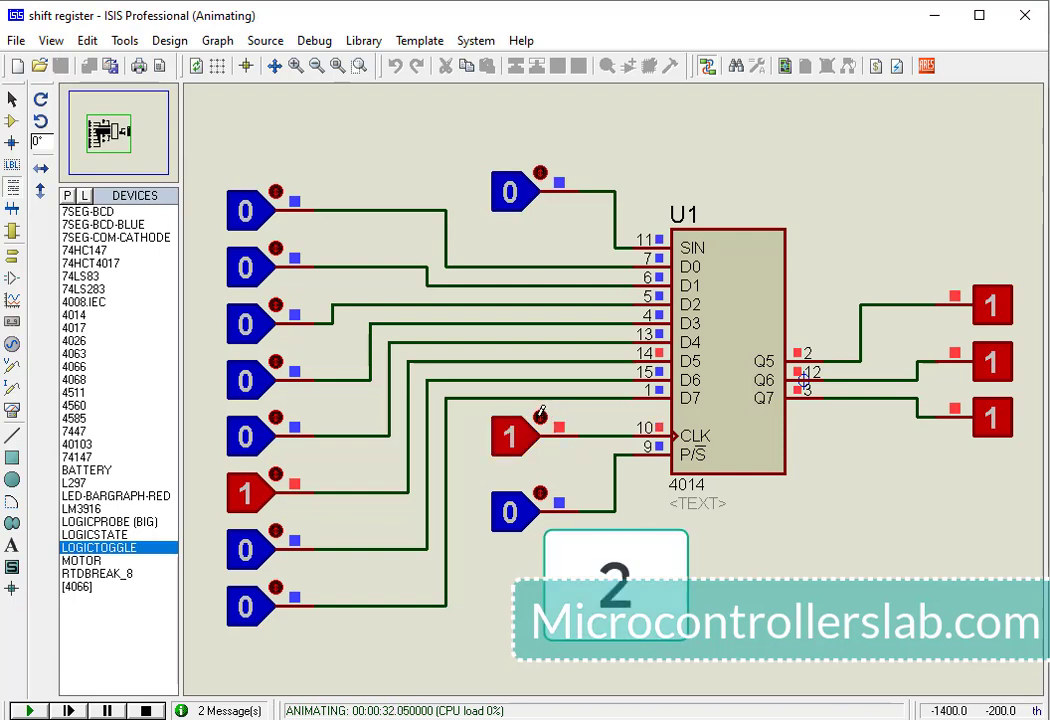
{"action": "left_click", "coordinate": [508, 437]}
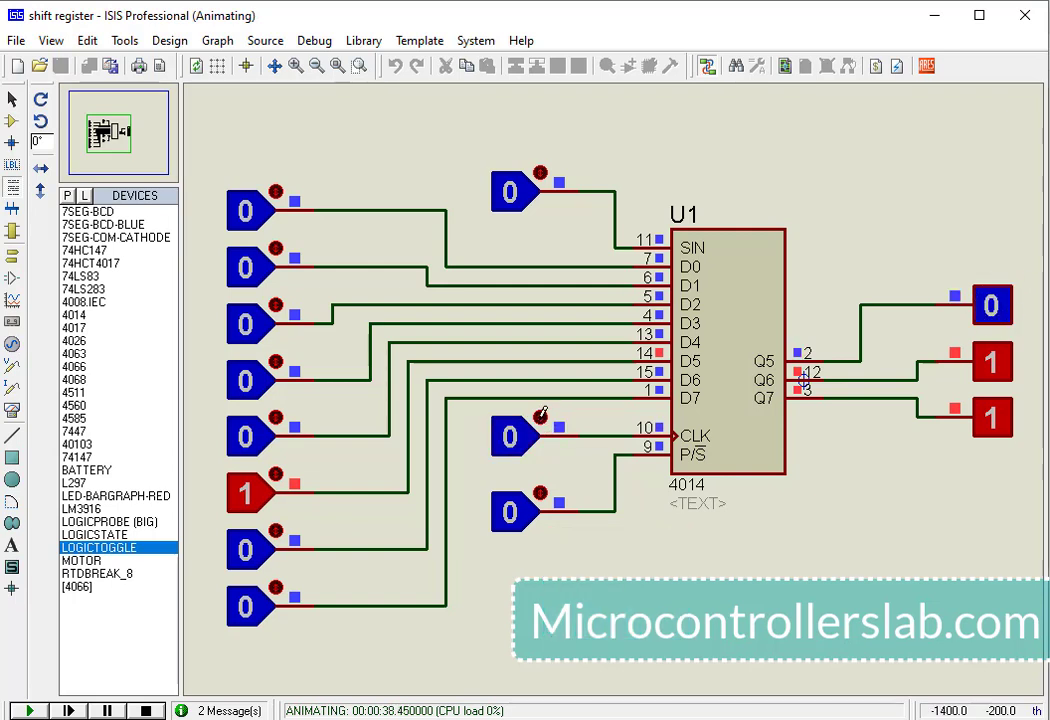
{"action": "left_click", "coordinate": [512, 437]}
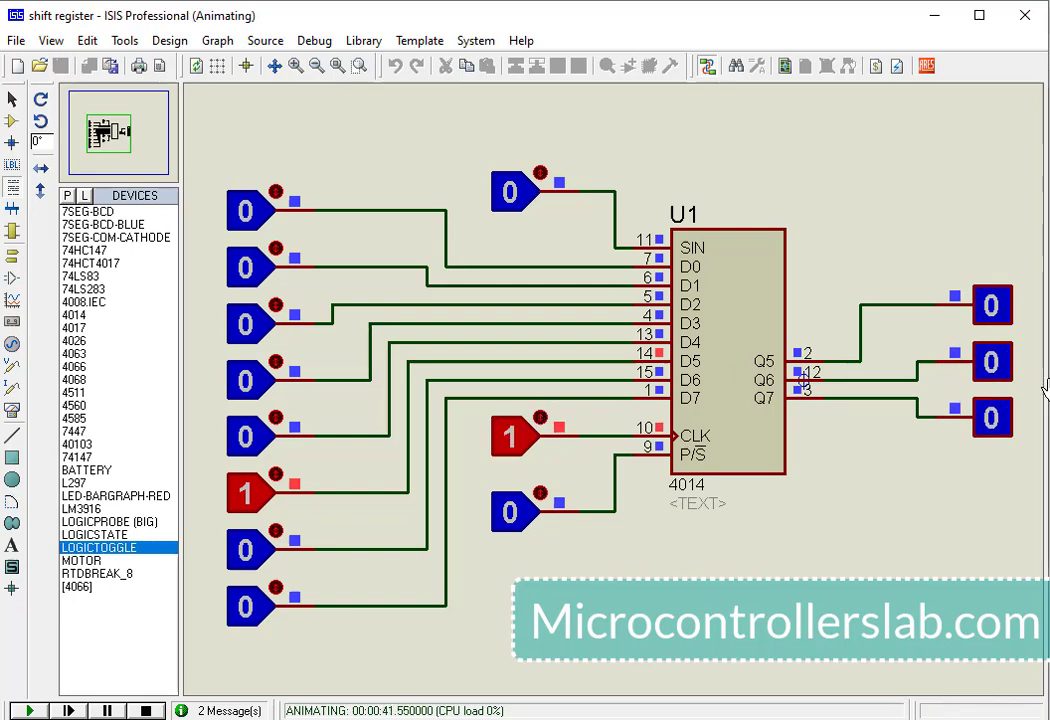
{"action": "left_click", "coordinate": [510, 437]}
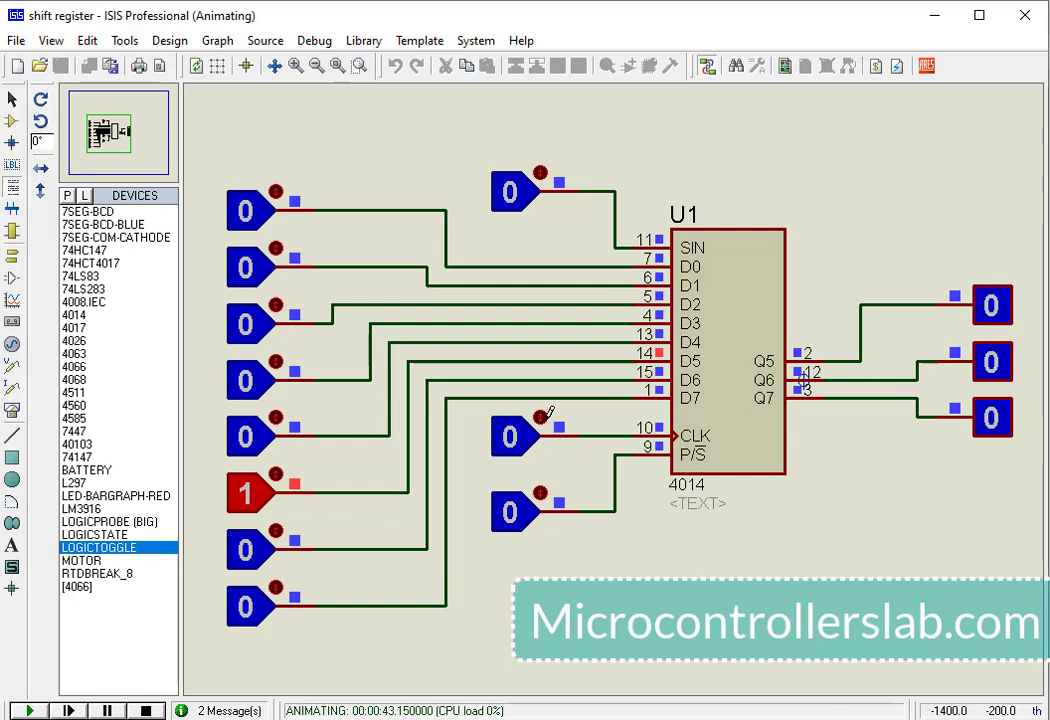